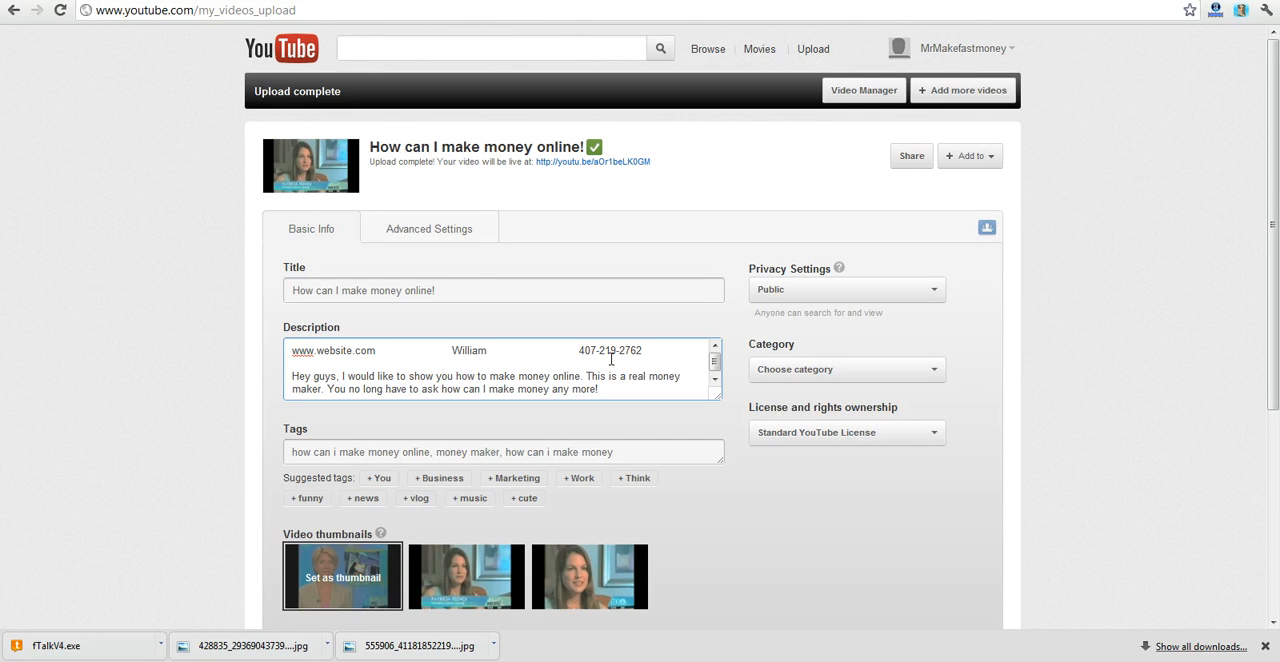
# Place the cursor at the end of the description and open the Category list.
pyautogui.click(597, 389)
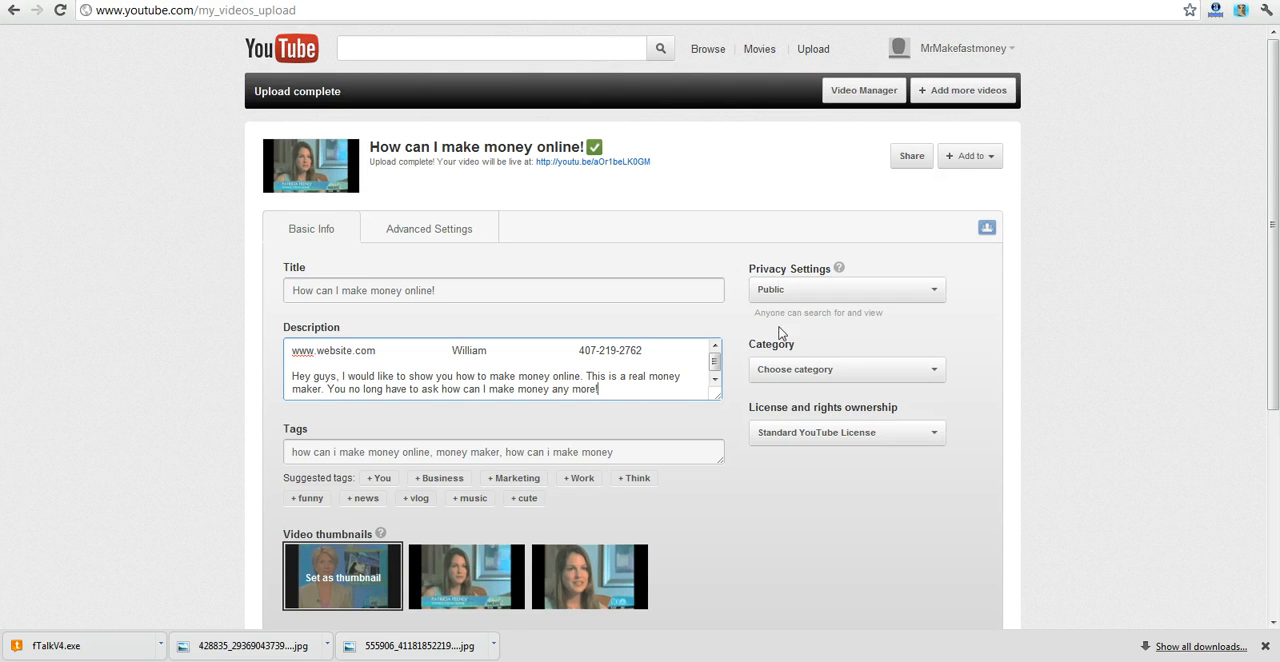
pyautogui.click(845, 369)
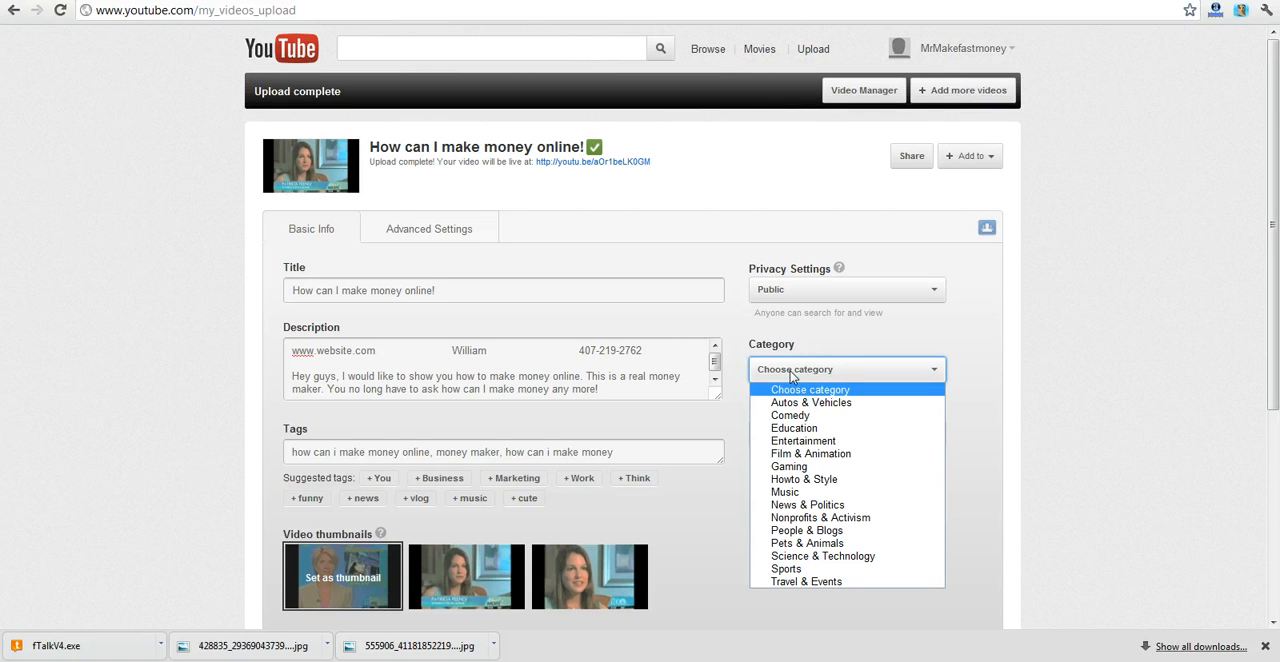
pyautogui.moveTo(789, 466)
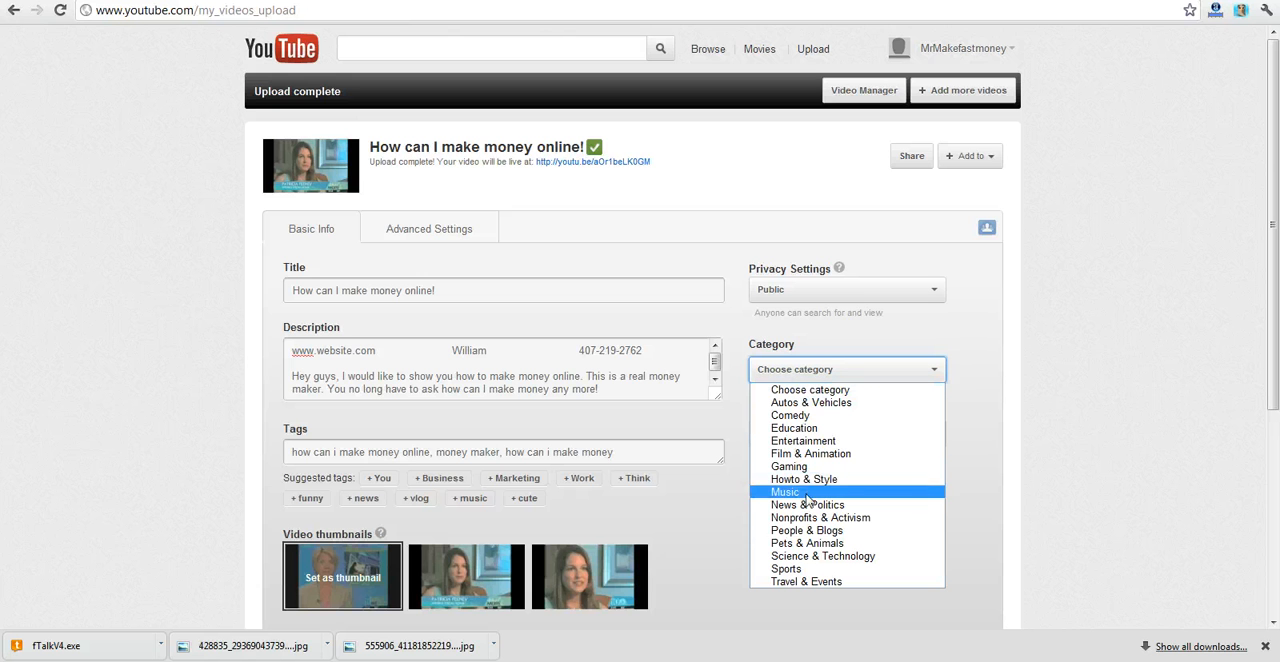
pyautogui.moveTo(807, 530)
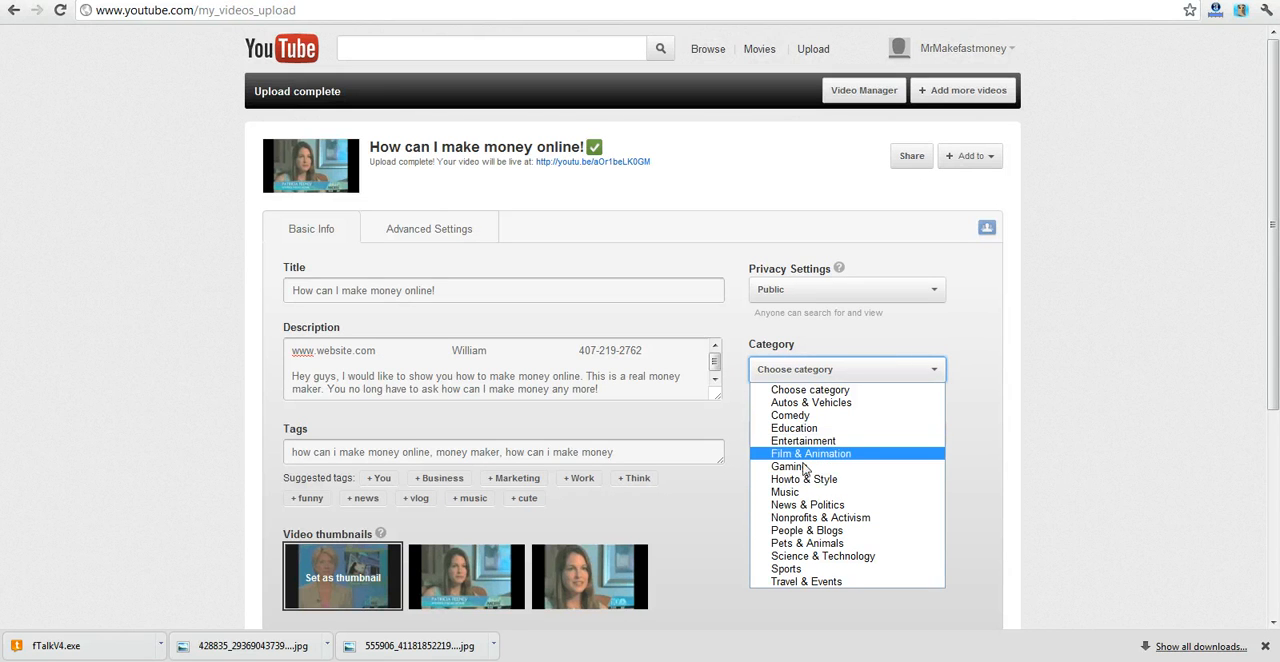
pyautogui.moveTo(804, 479)
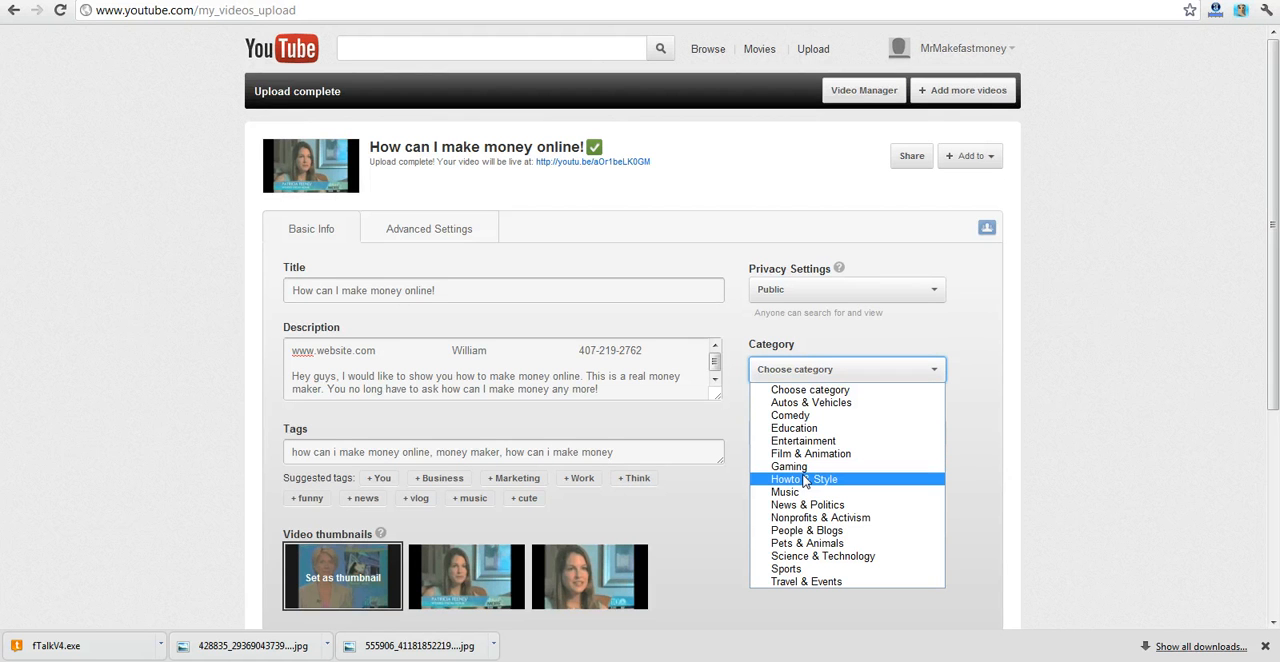
pyautogui.moveTo(806, 543)
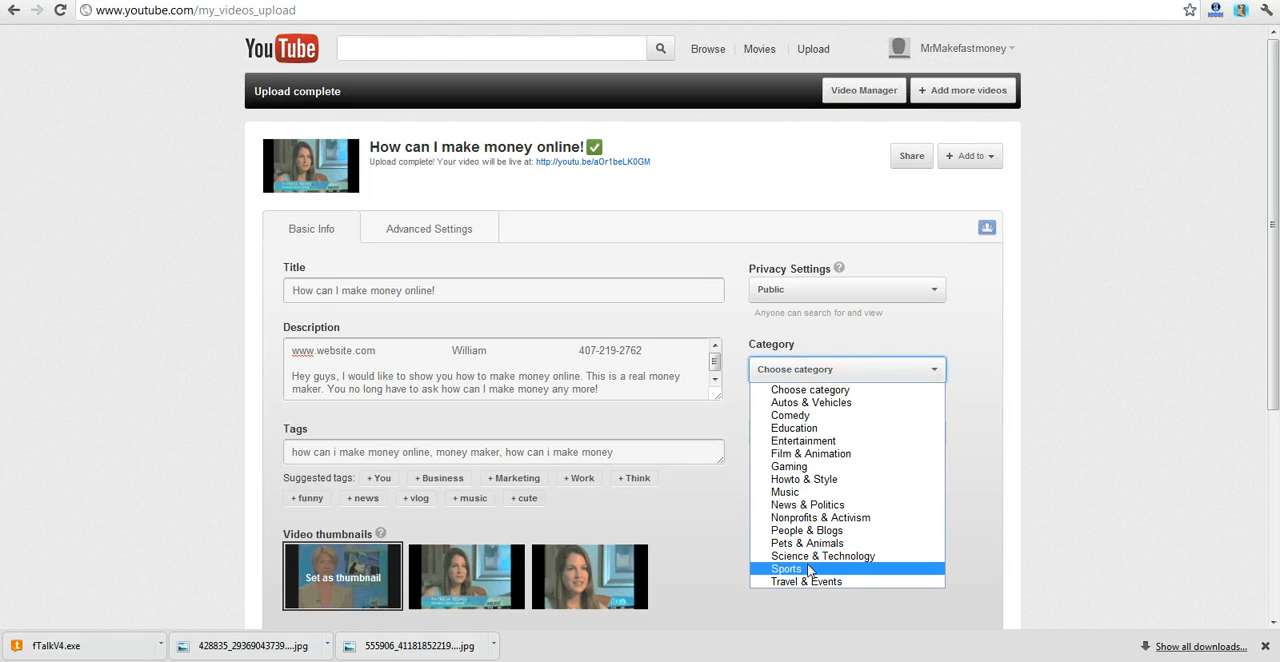
pyautogui.moveTo(811, 402)
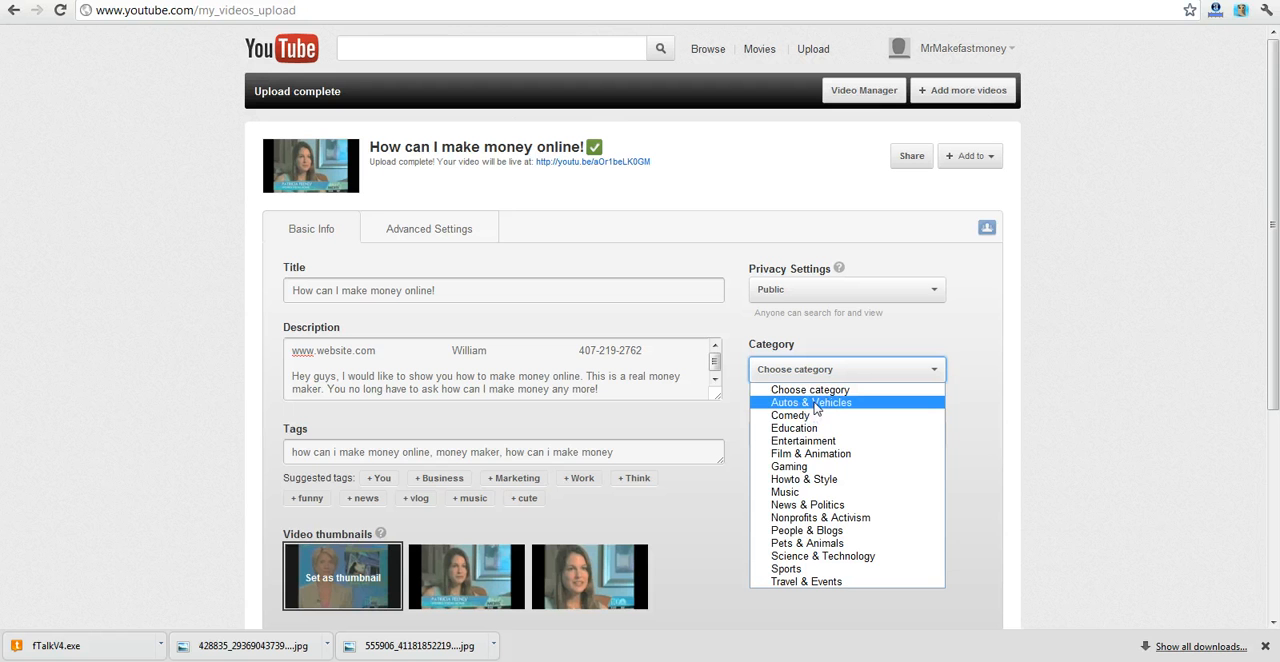
pyautogui.moveTo(803, 479)
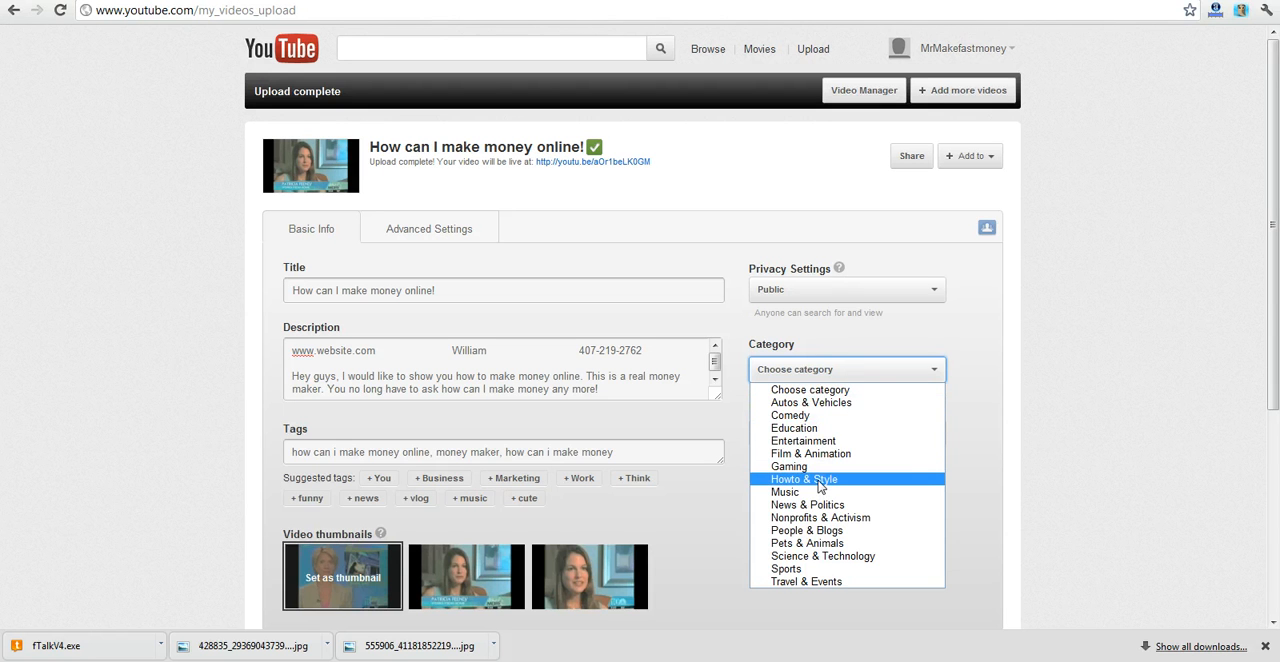
# Choose Howto & Style as the category and save the changes.
pyautogui.click(803, 479)
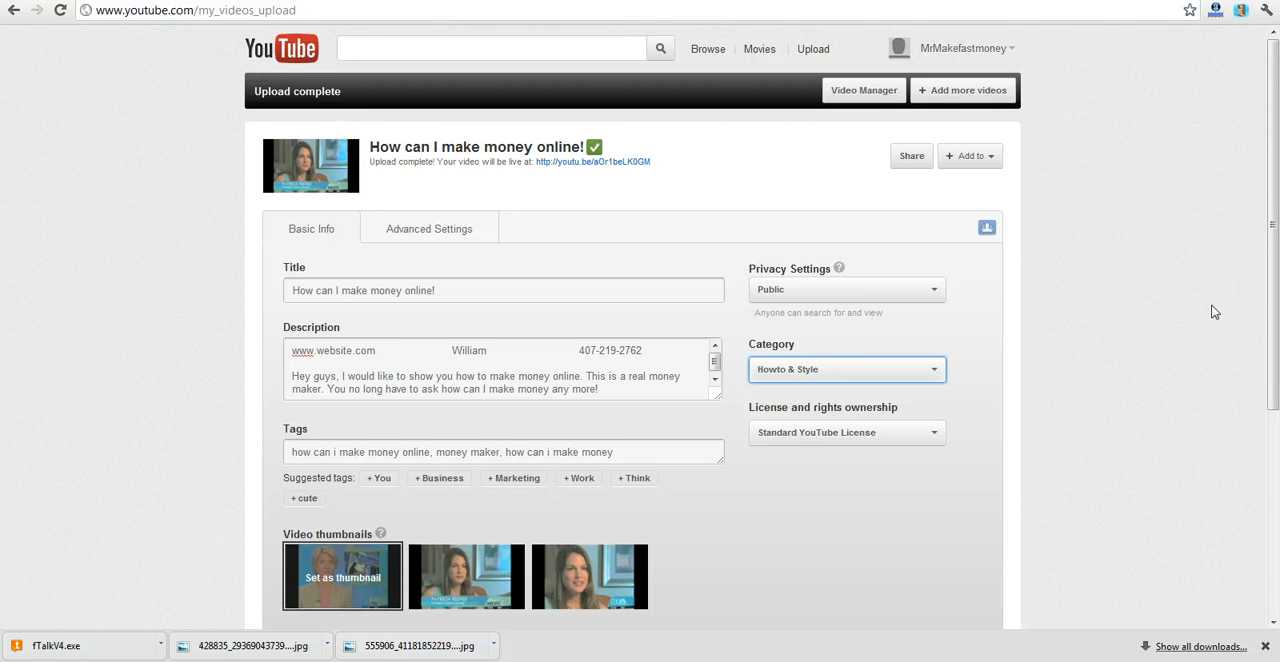
pyautogui.scroll(-3)
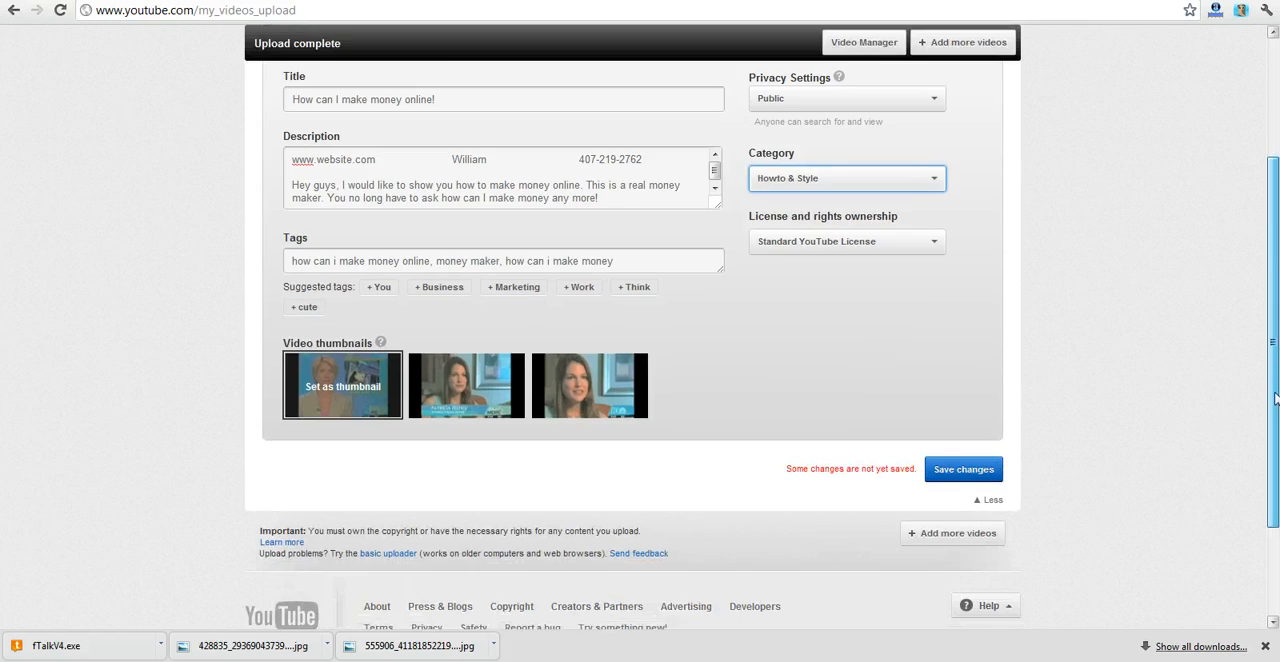
pyautogui.click(962, 469)
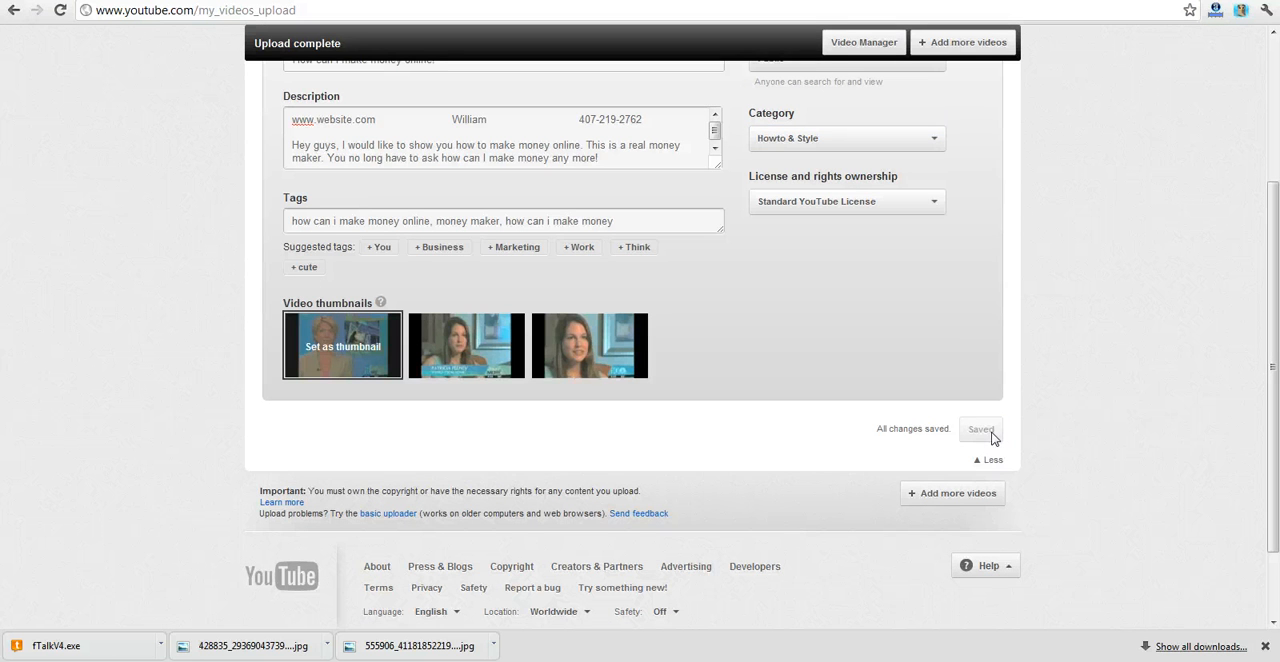
pyautogui.moveTo(1003, 434)
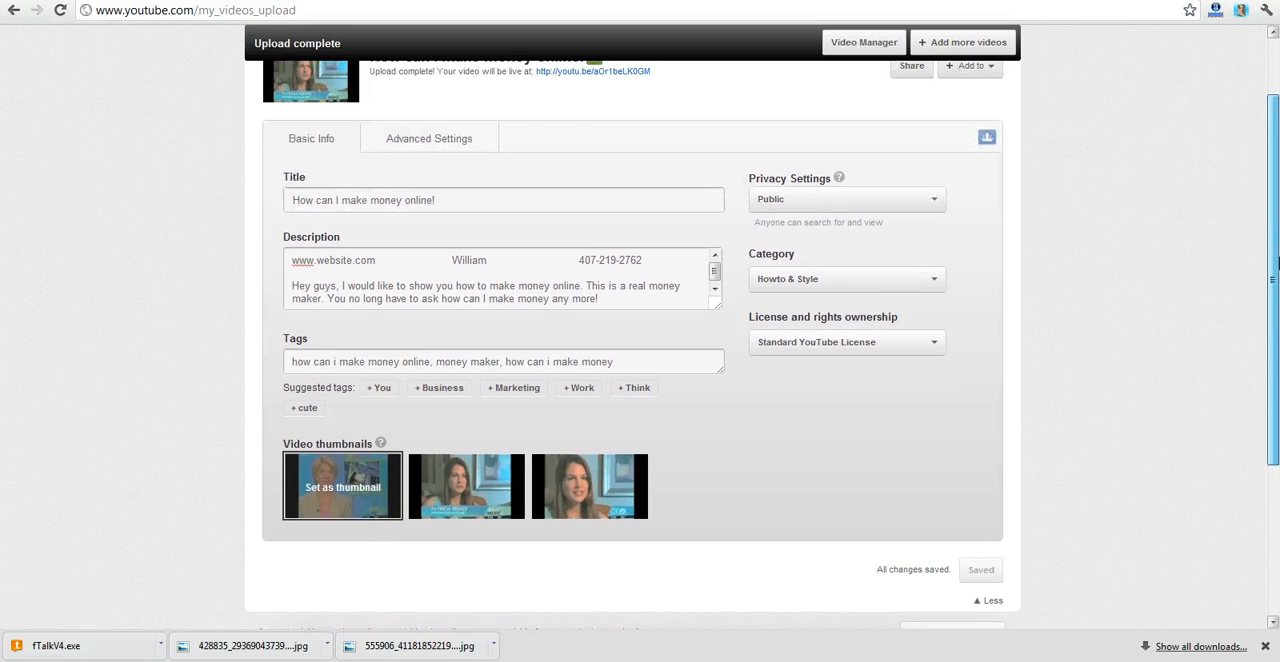
# Scroll back up to the video's youtu.be share link at the top of the page.
pyautogui.scroll(3)
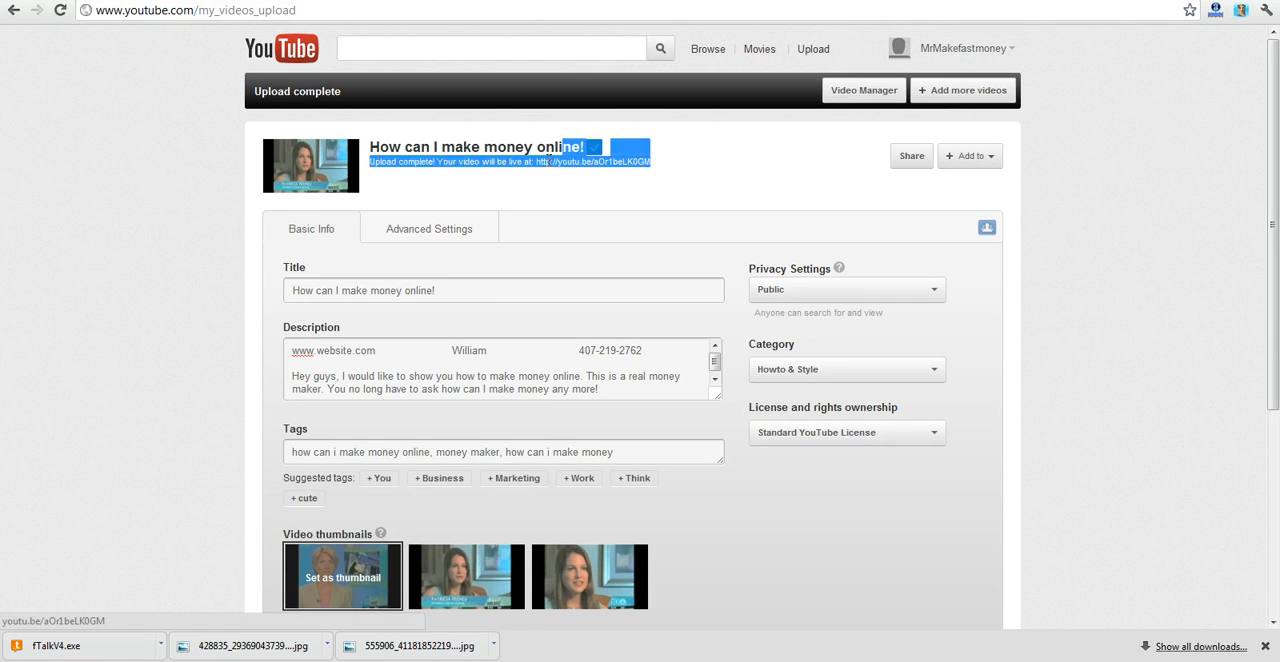
# Copy the youtu.be link into the Word document and return to the upload page.
pyautogui.rightClick(540, 168)
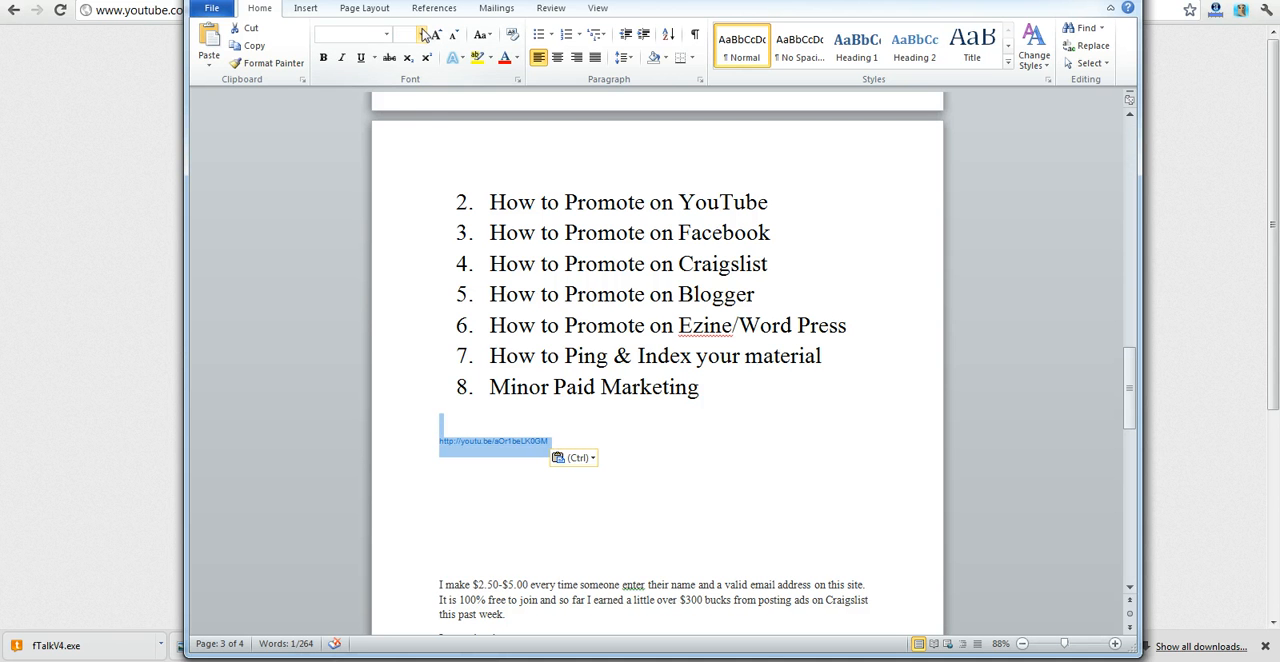
pyautogui.click(422, 33)
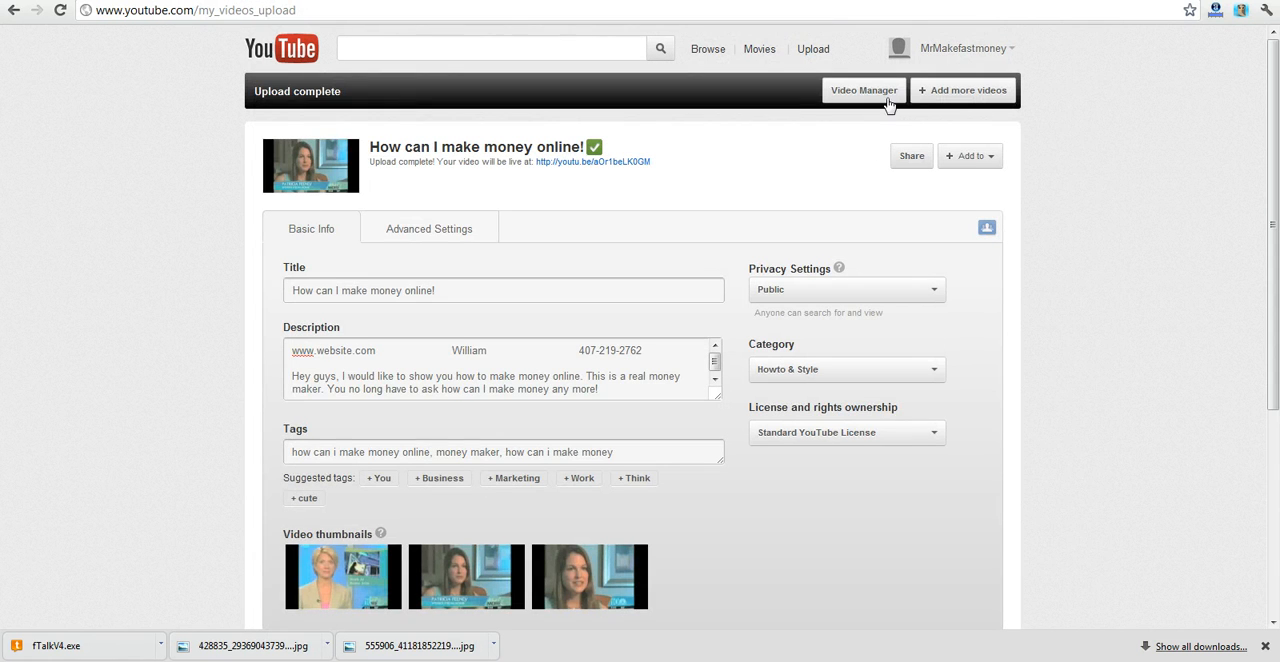
# View the uploaded video in Video Manager's Uploads list, then open the Facebook tab.
pyautogui.click(863, 90)
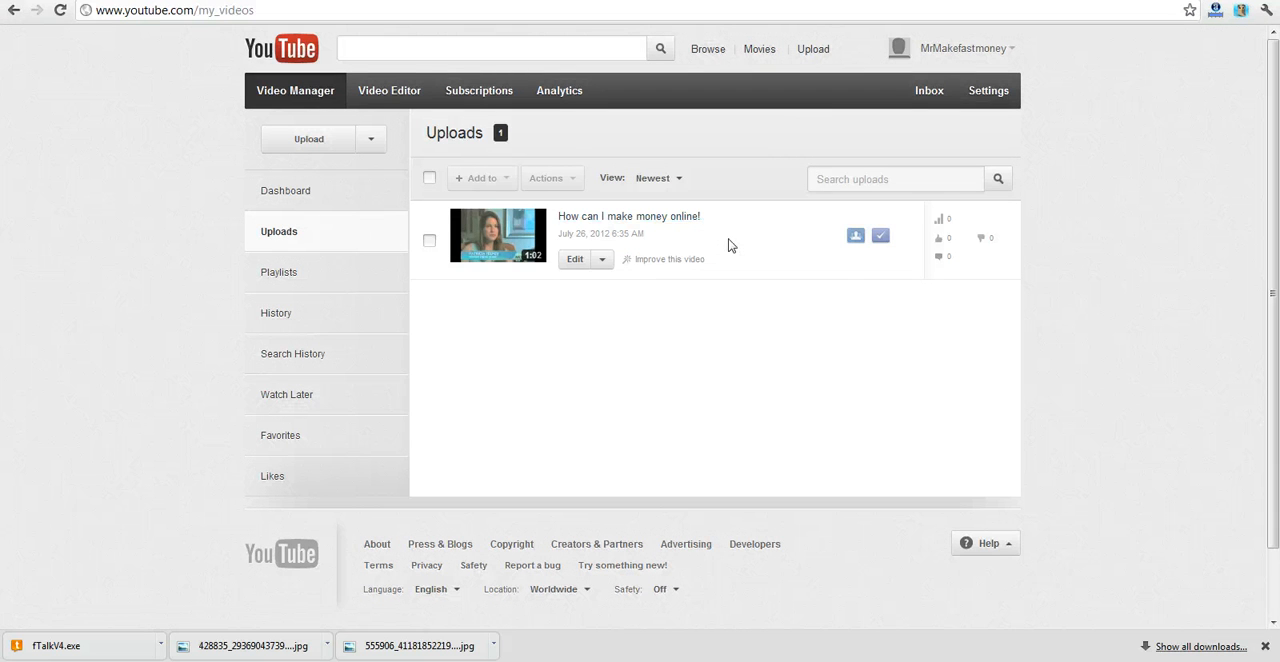
pyautogui.moveTo(940, 220)
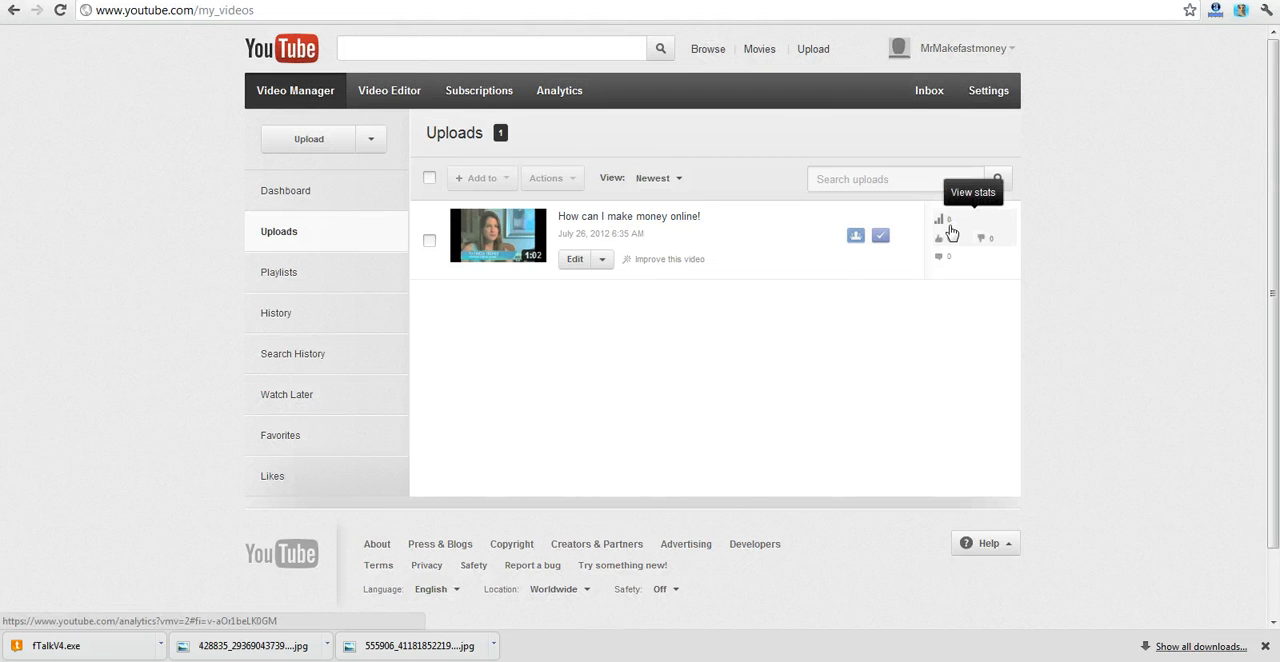
pyautogui.moveTo(949, 245)
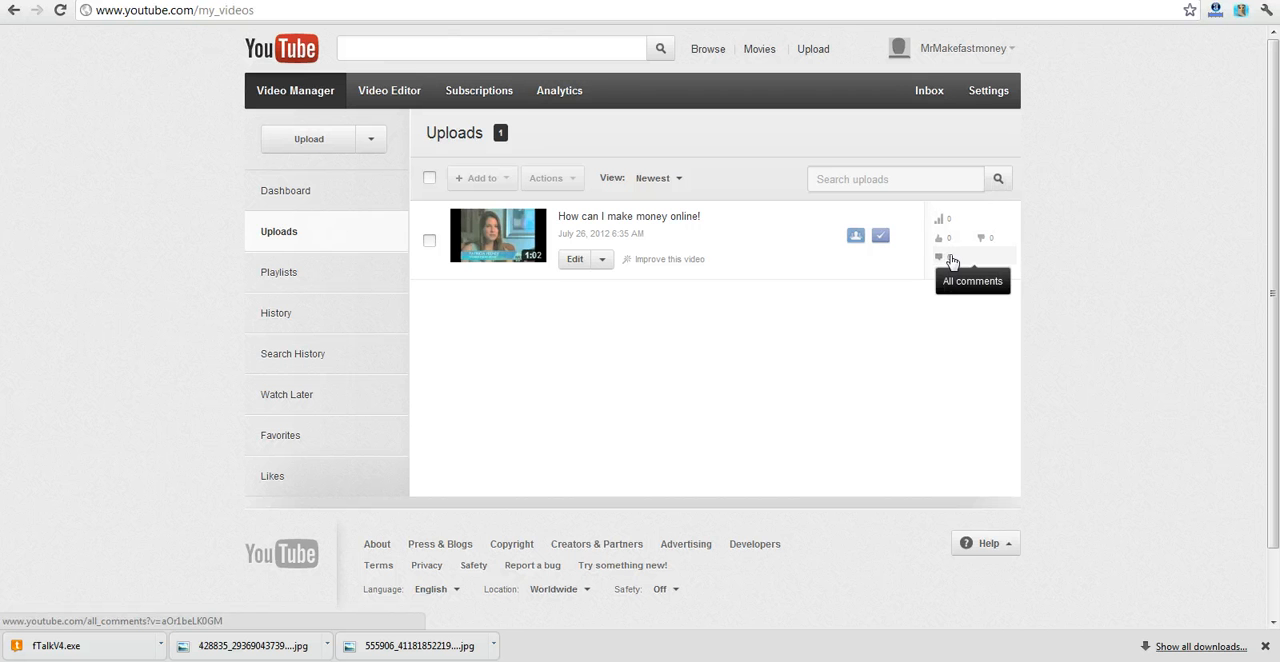
pyautogui.moveTo(535, 345)
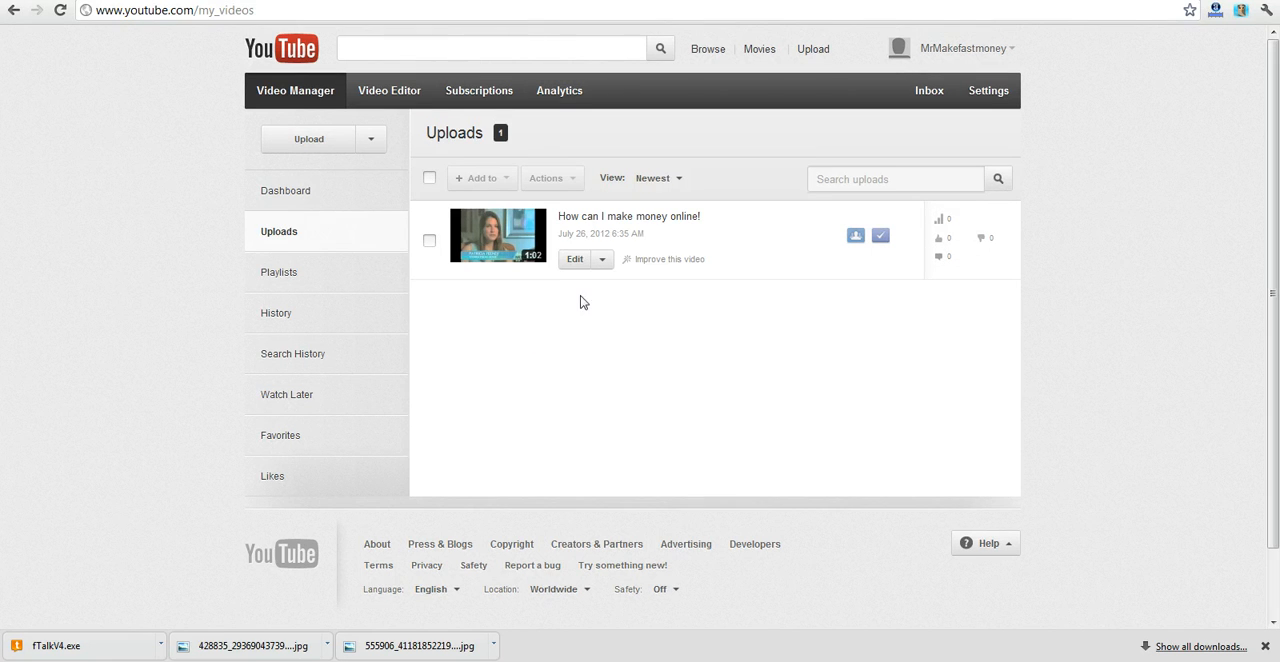
pyautogui.moveTo(156, 72)
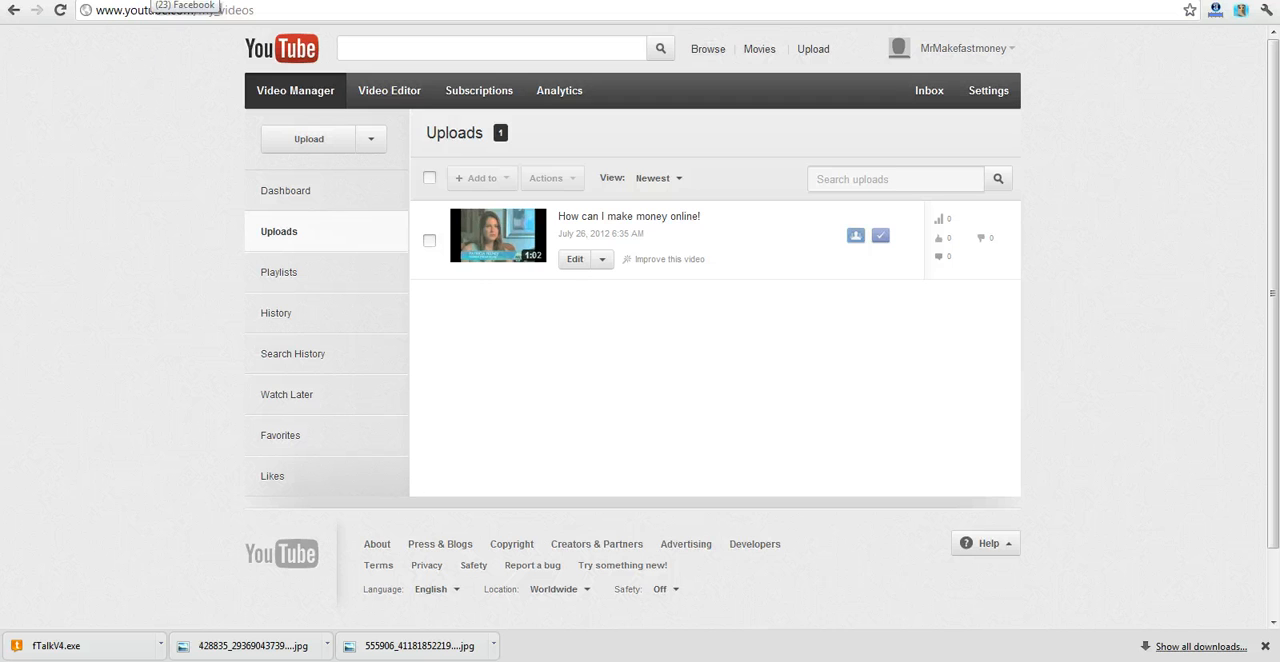
pyautogui.click(185, 6)
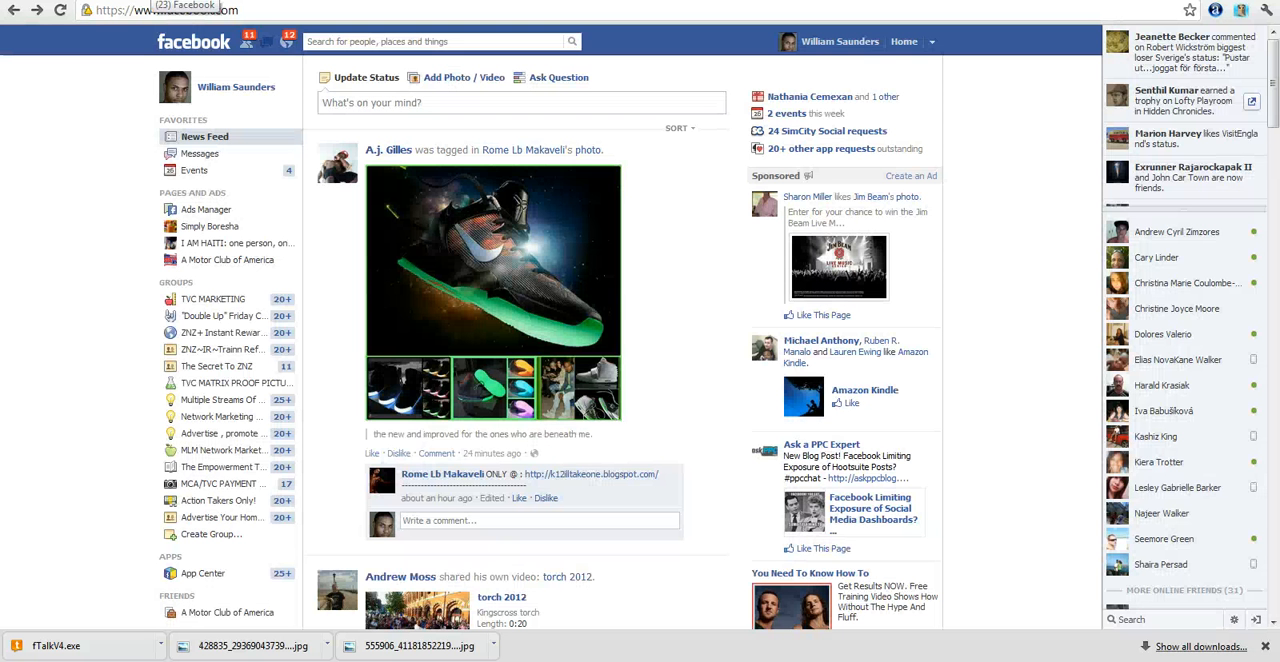